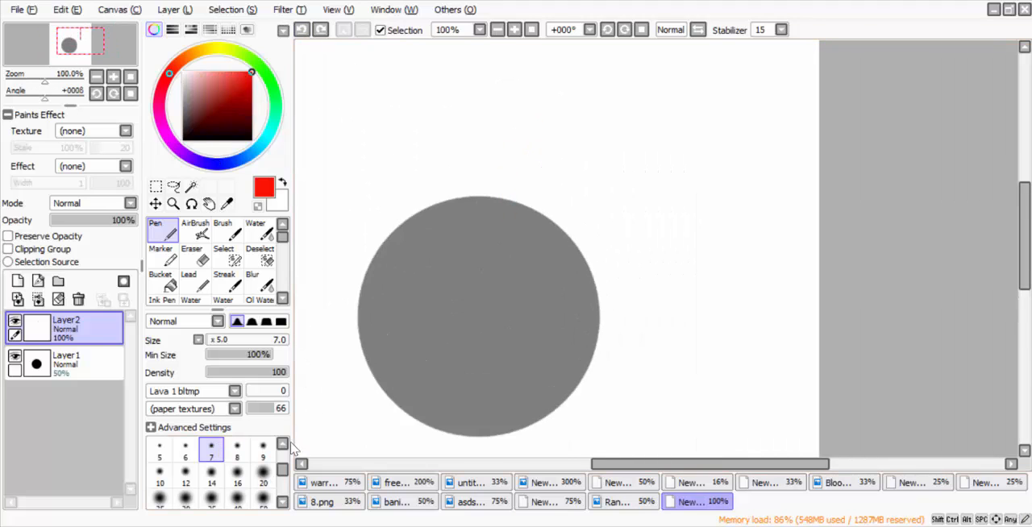
Step: Sketch the first red lines of the wolf's ear and head outline around the gray circle
left_click_drag(503, 148, 497, 258)
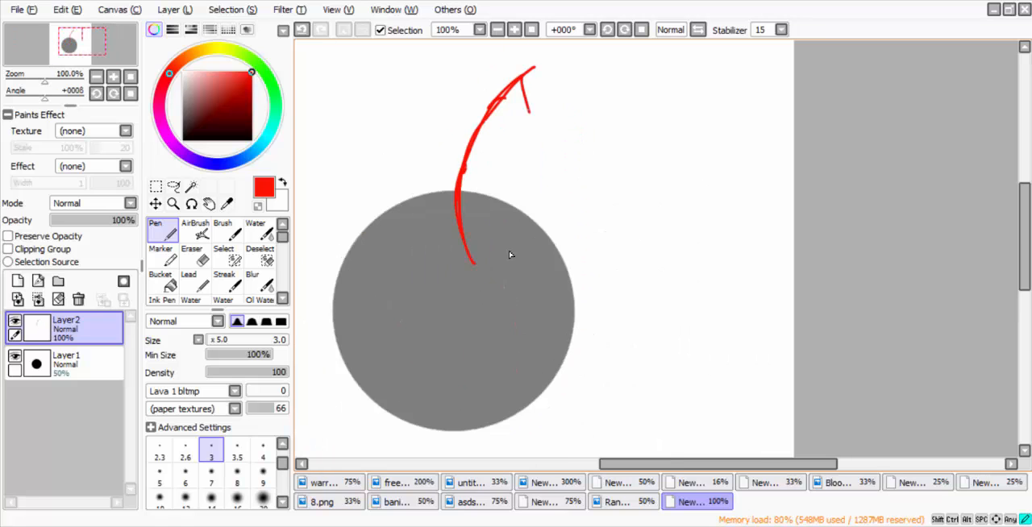
left_click_drag(529, 77, 564, 339)
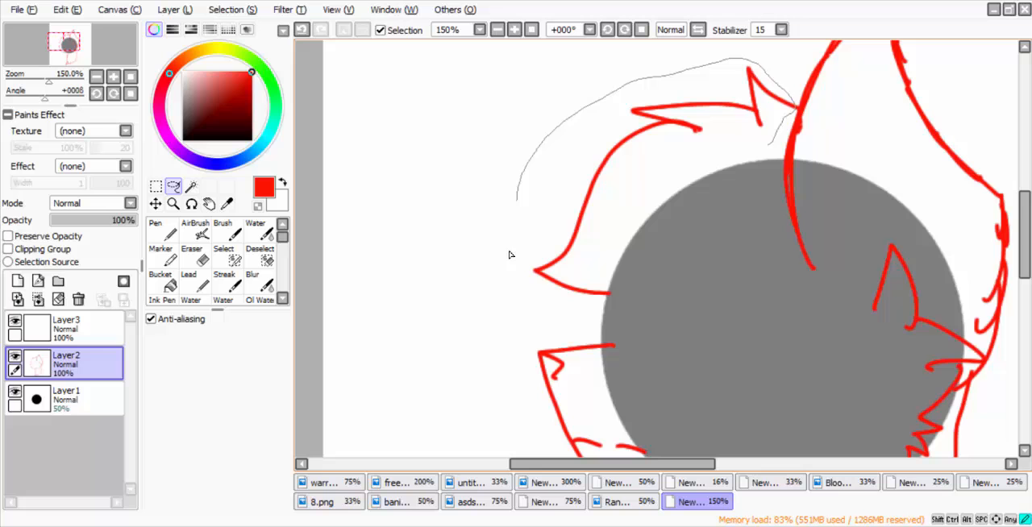
Step: Add a new layer for inking the black line art over the sketch
left_click(159, 234)
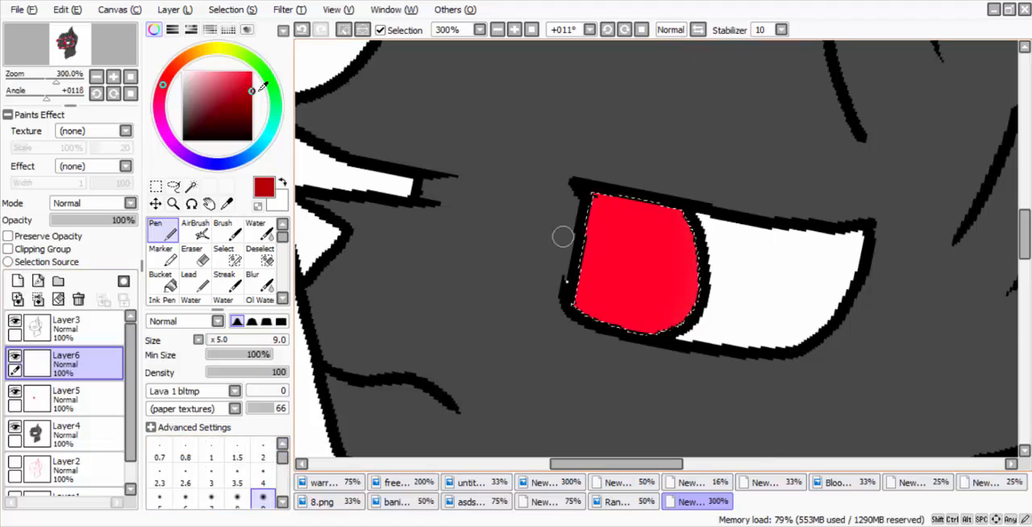
Step: Pick a darker red for eye shading and add a new layer for the hair fill
left_click(252, 281)
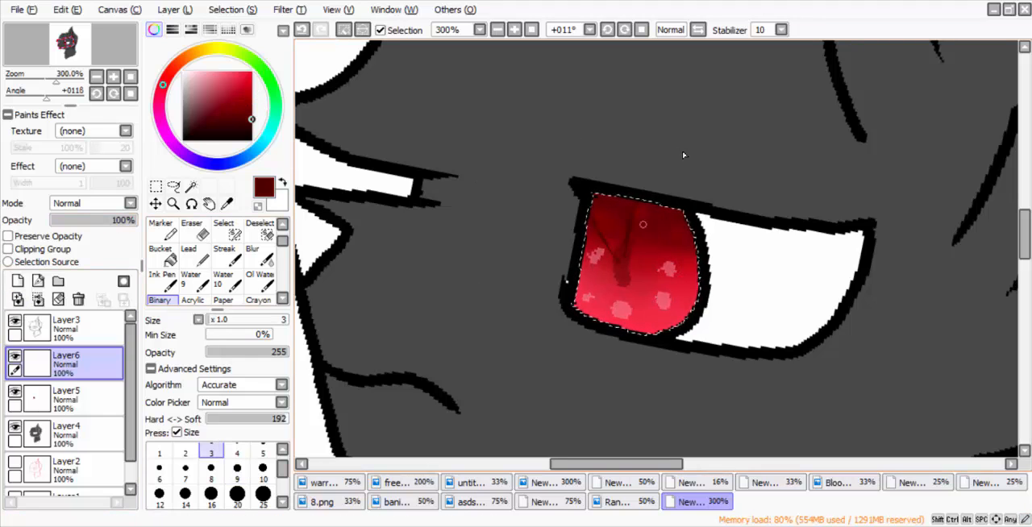
left_click(160, 248)
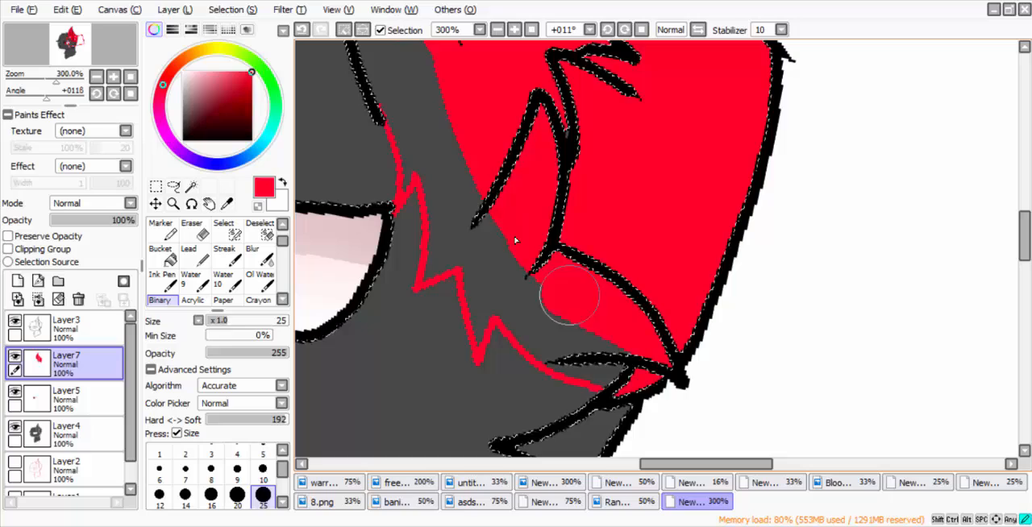
Step: Touch up the eye and ear details with the Binary pen
left_click_drag(573, 298, 400, 148)
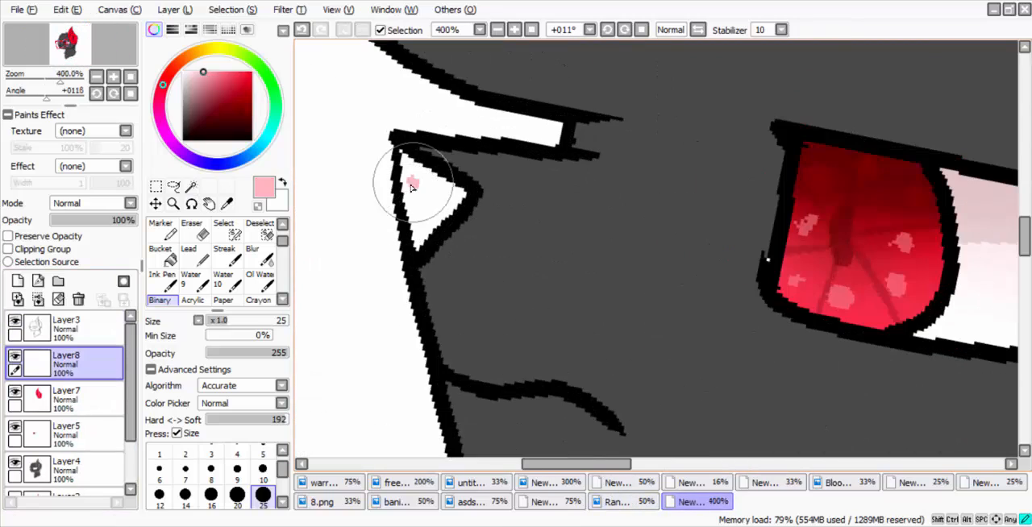
left_click(411, 186)
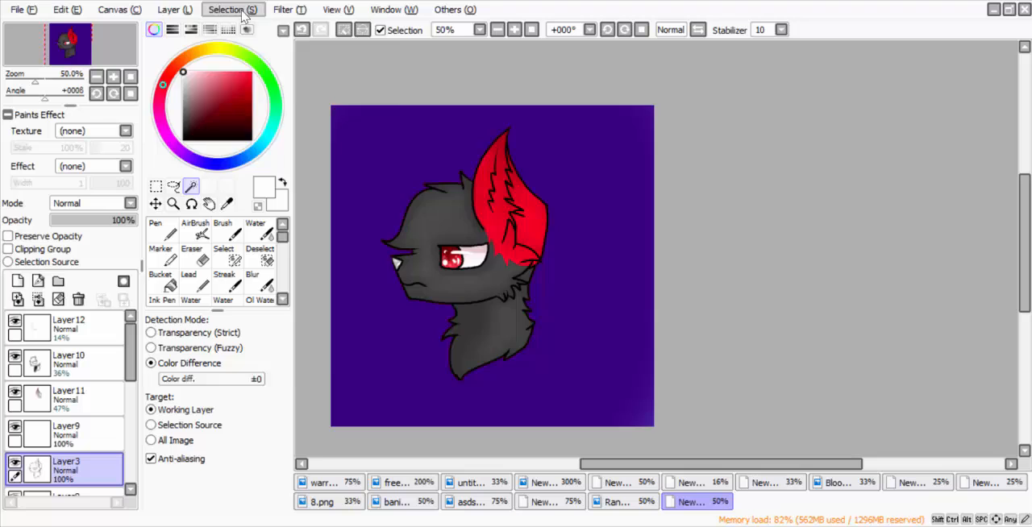
left_click(228, 9)
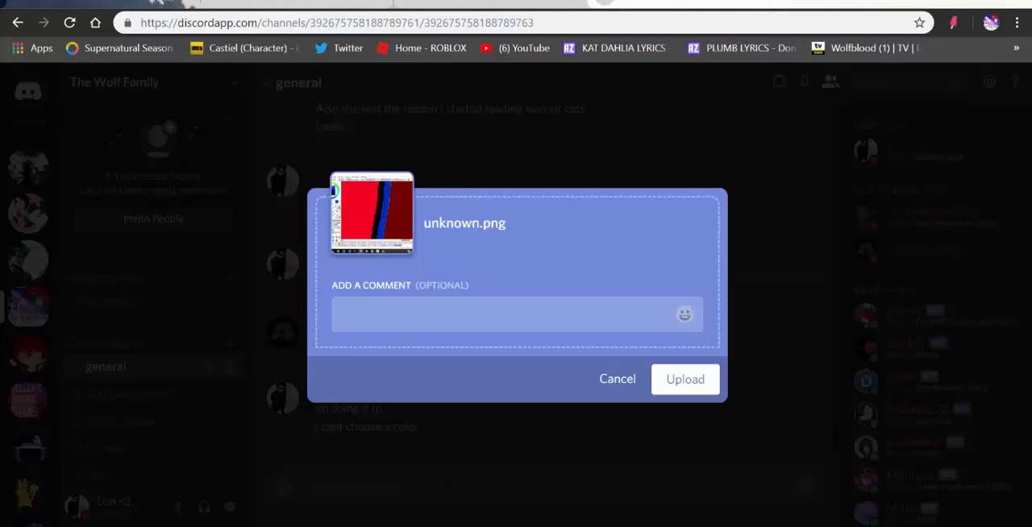
Step: Paste the screenshot into the Discord general channel's upload box
left_click(683, 379)
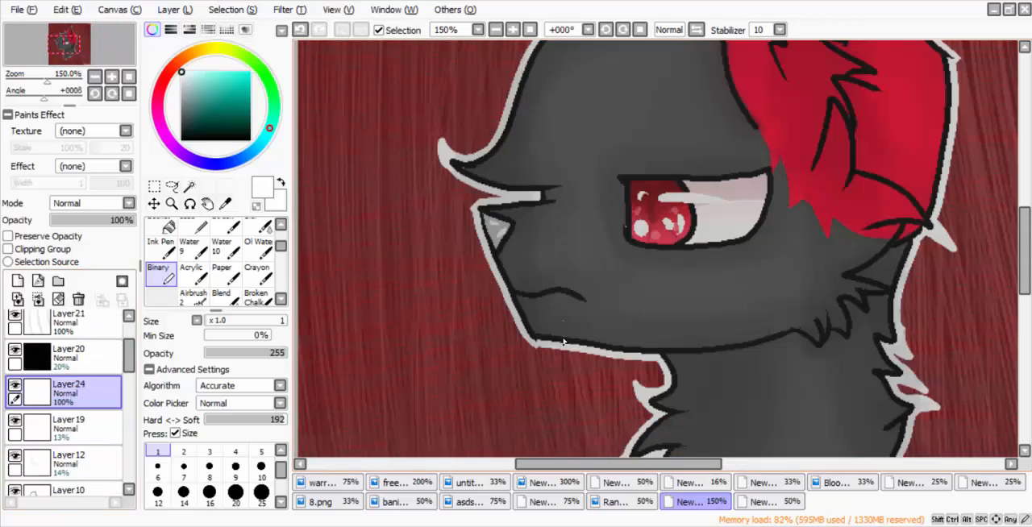
Step: Finish the white outline and whiskers, then bring up the File menu
left_click(471, 29)
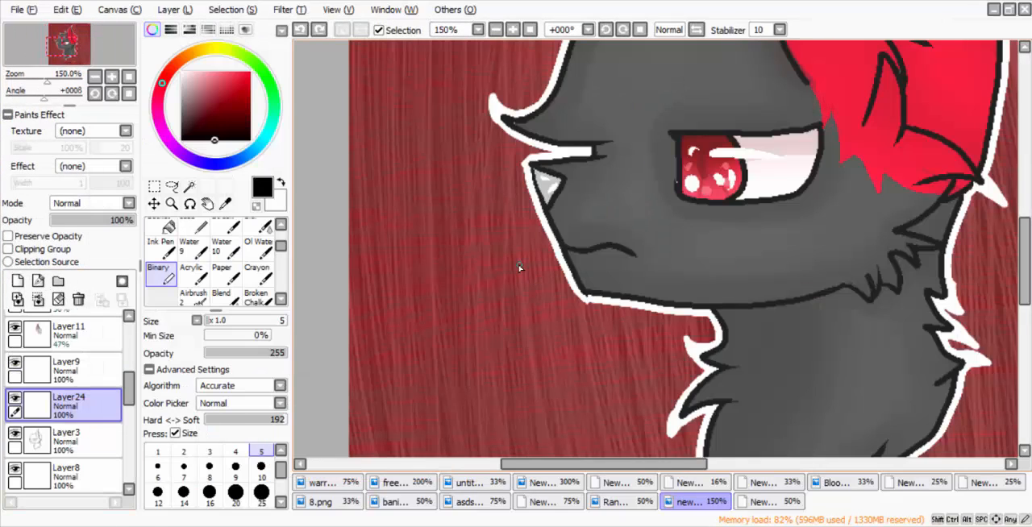
left_click(16, 8)
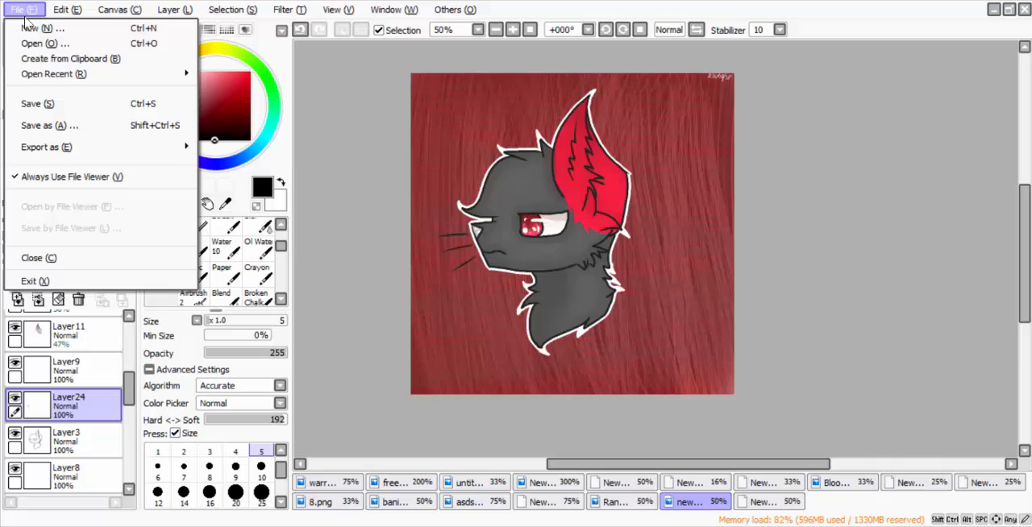